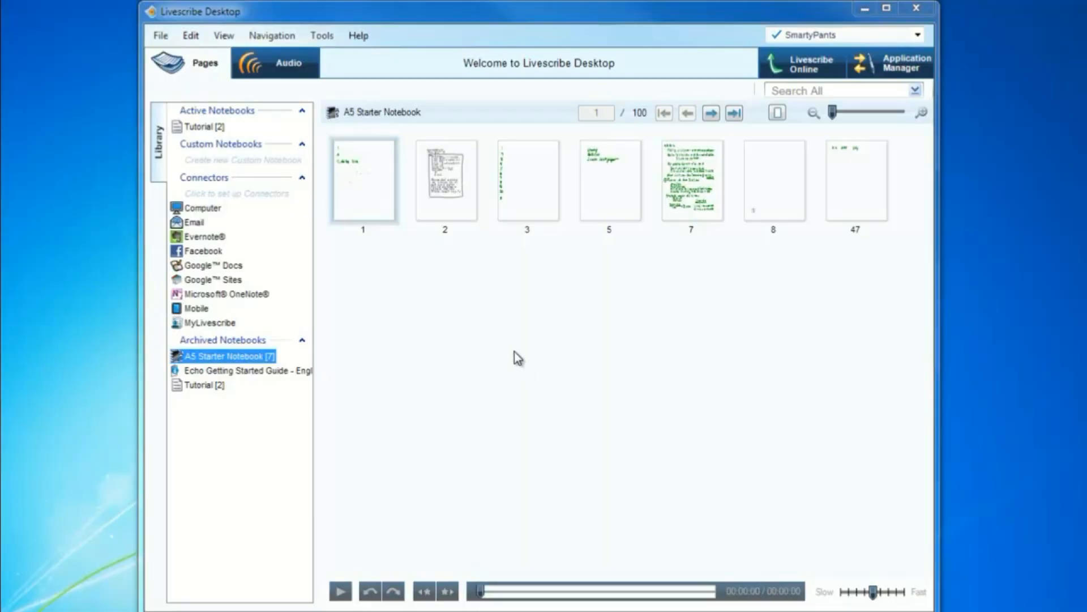
Open page 7 of the A5 Starter Notebook at full size to replay its handwriting with audio
right_click(691, 179)
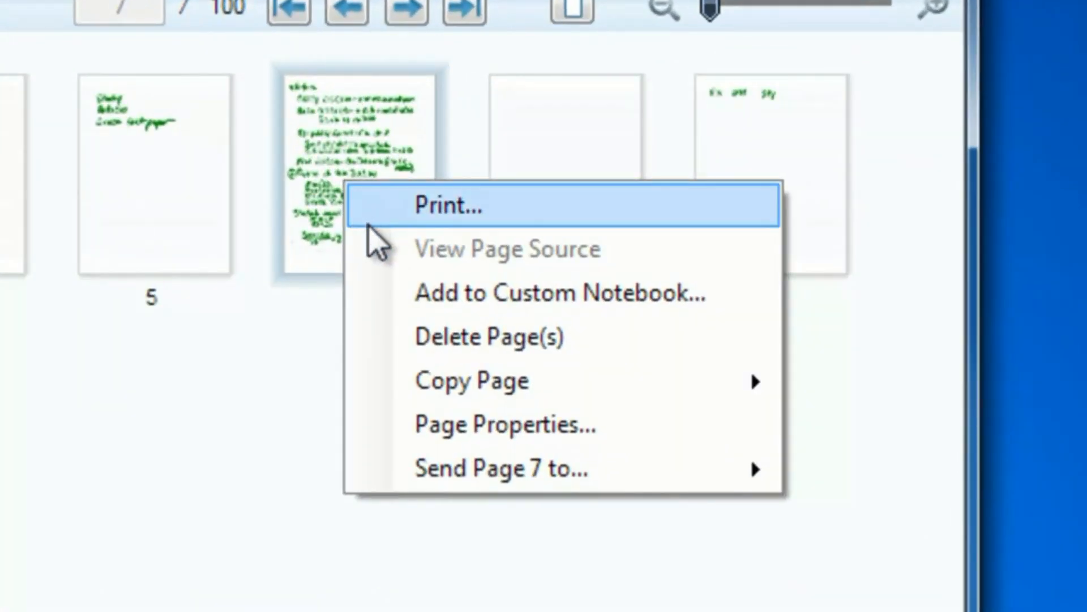
mouse_move(388, 319)
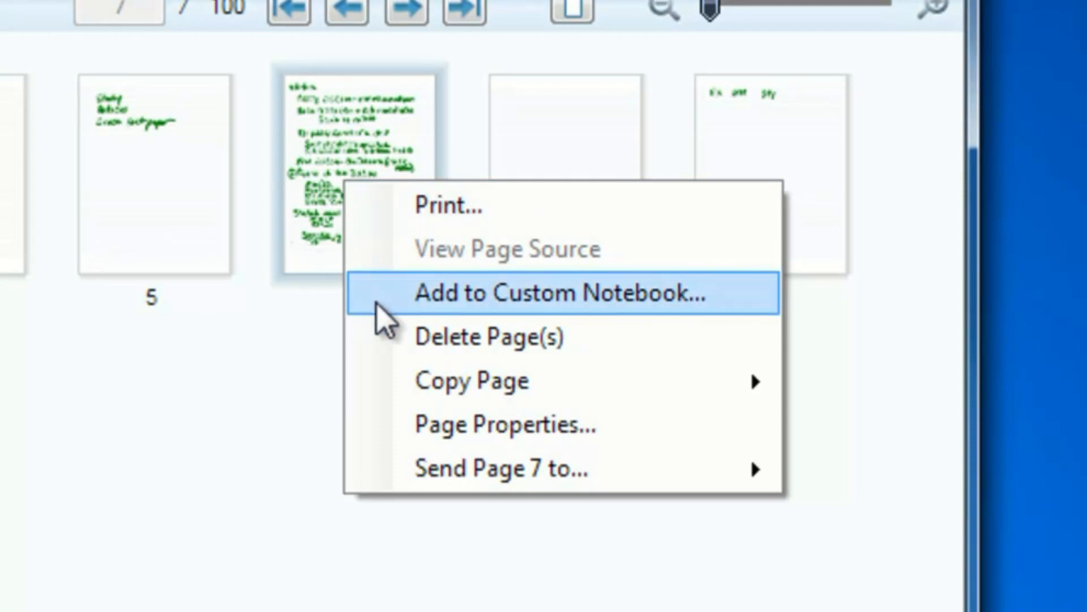
mouse_move(388, 363)
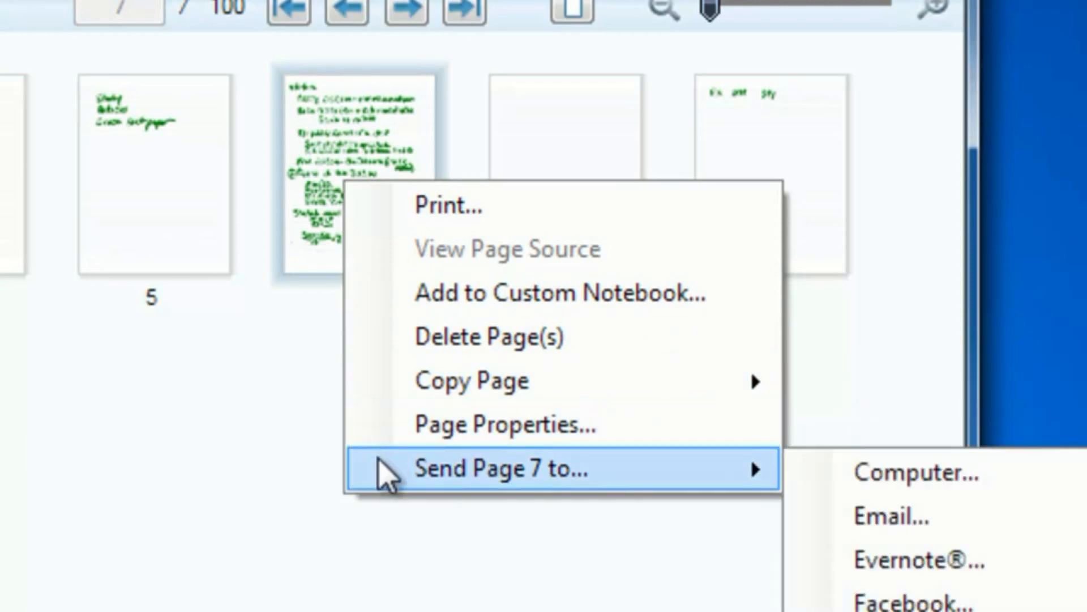
mouse_move(222, 493)
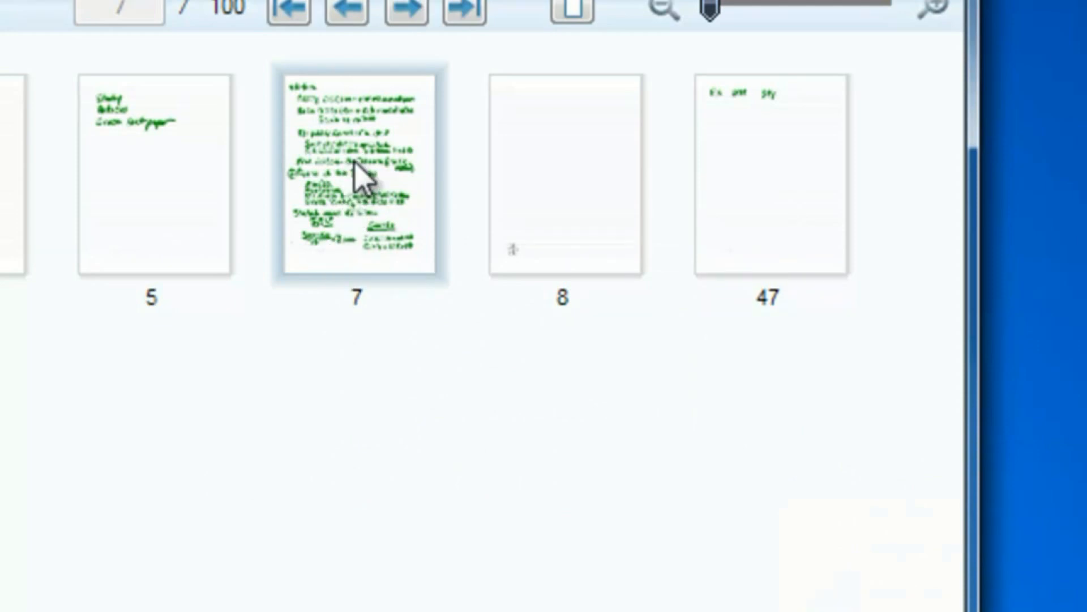
double_click(360, 176)
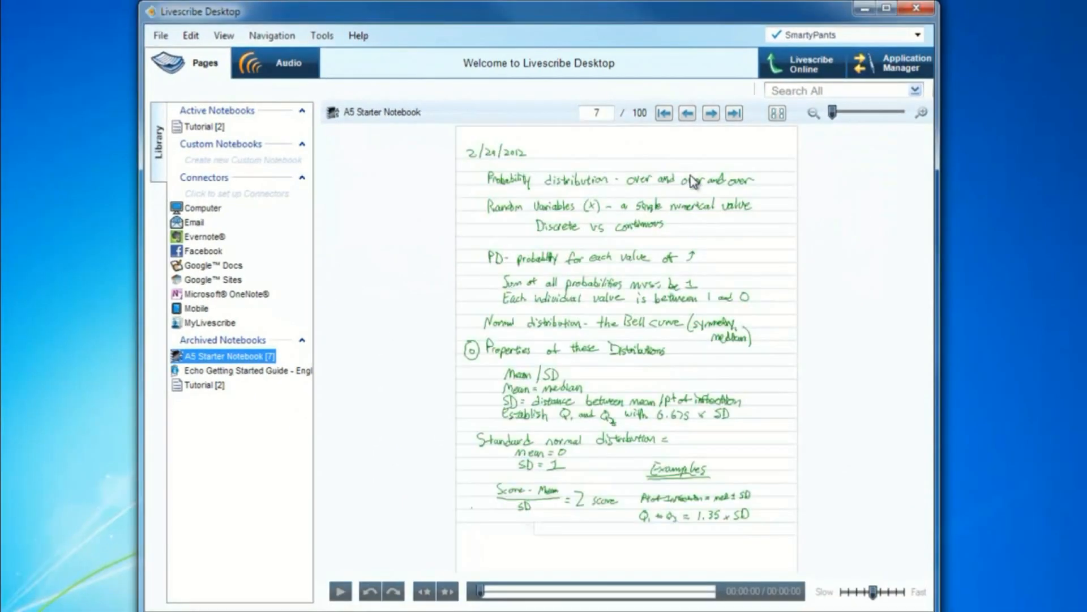
mouse_move(799, 188)
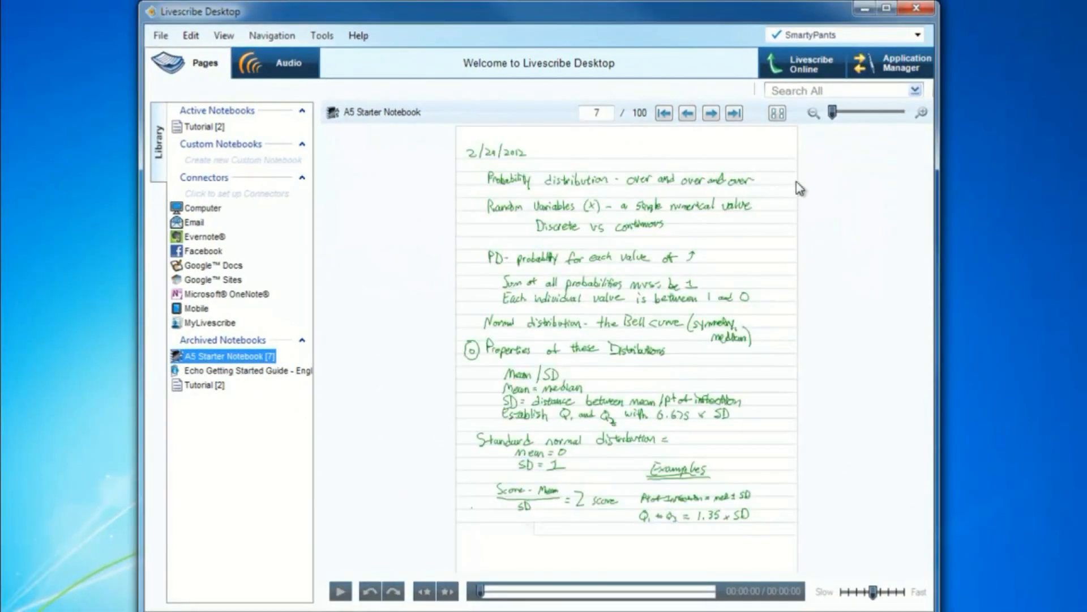
mouse_move(791, 187)
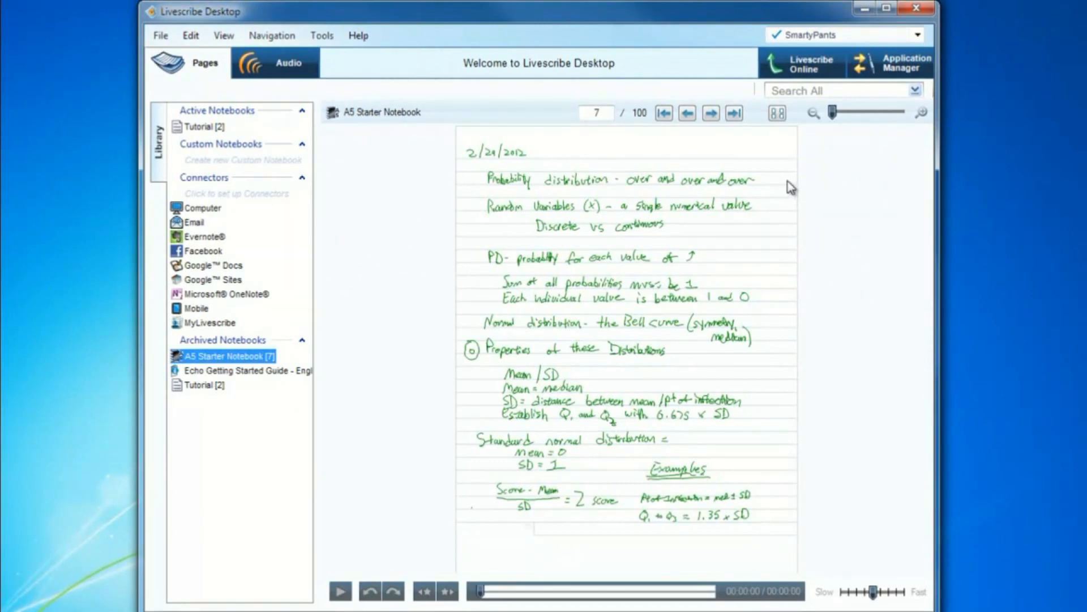
mouse_move(715, 185)
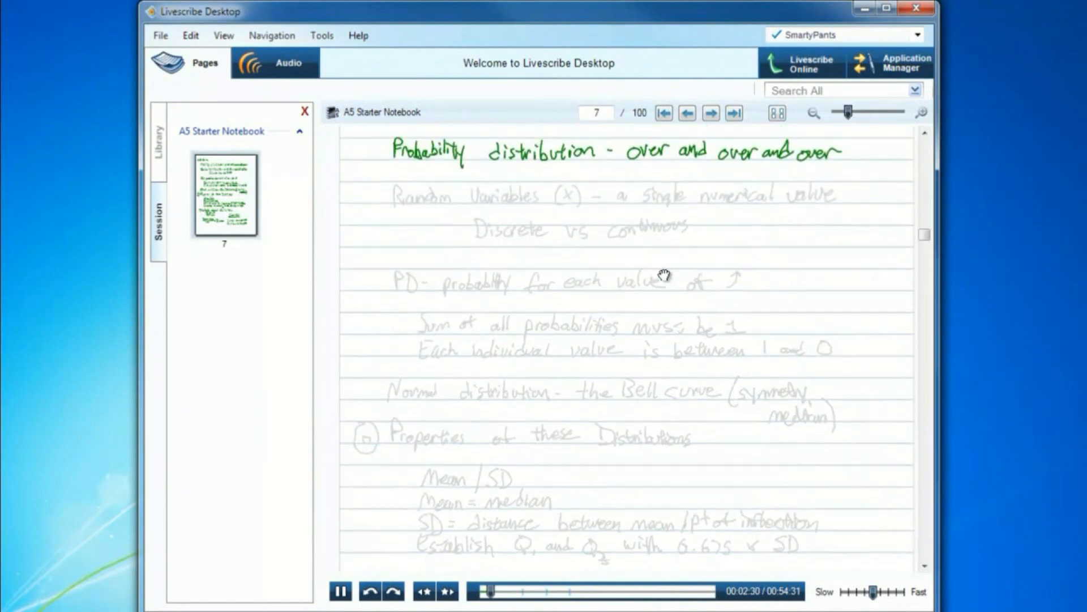
mouse_move(448, 289)
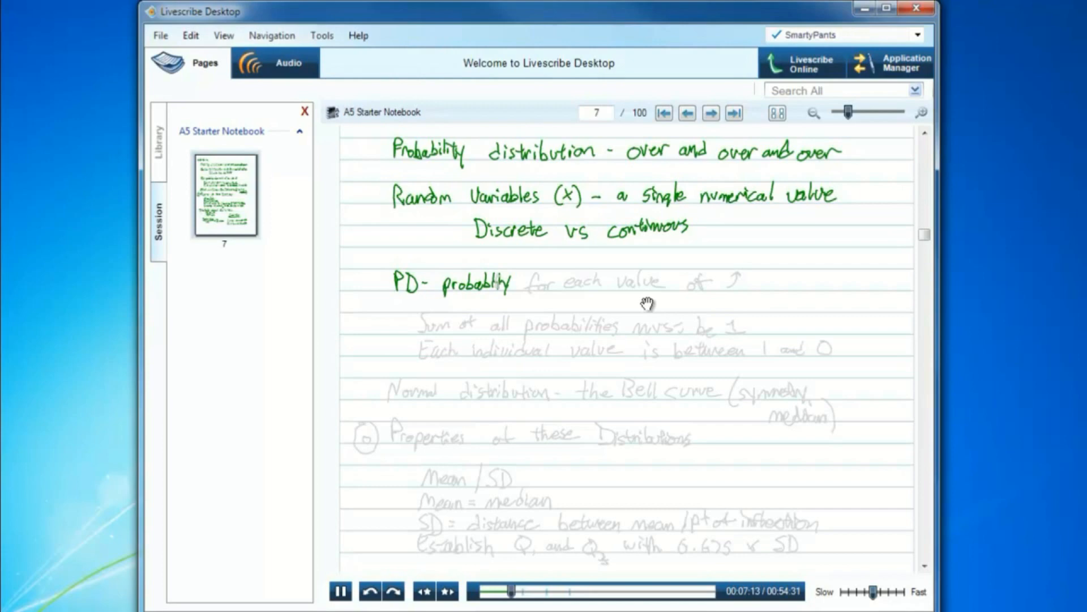
Skip the page 7 replay forward to a point well past its midpoint
scroll("down", 3)
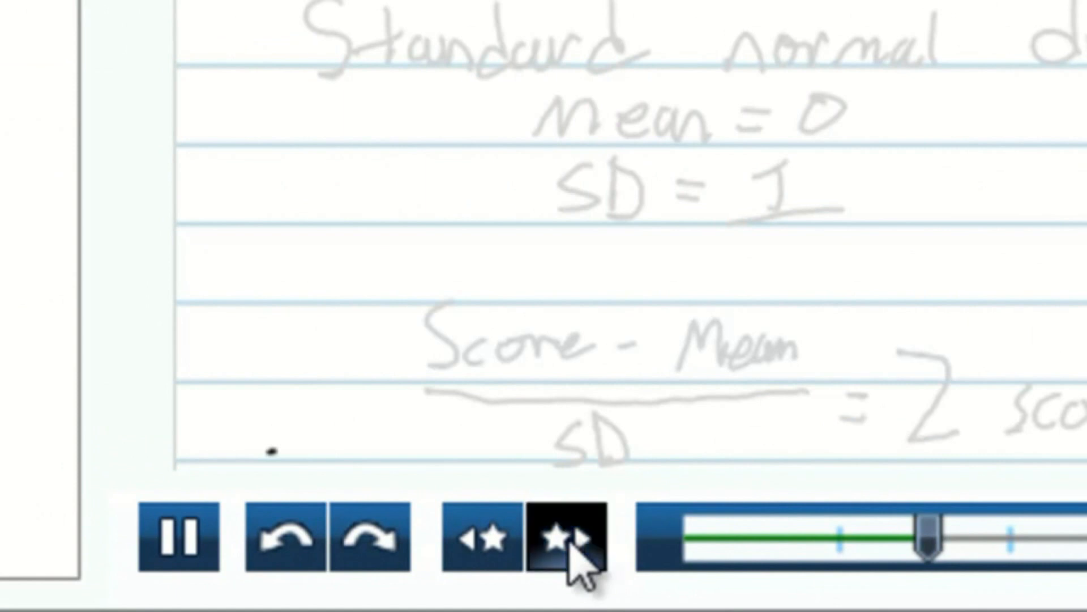
left_click(558, 537)
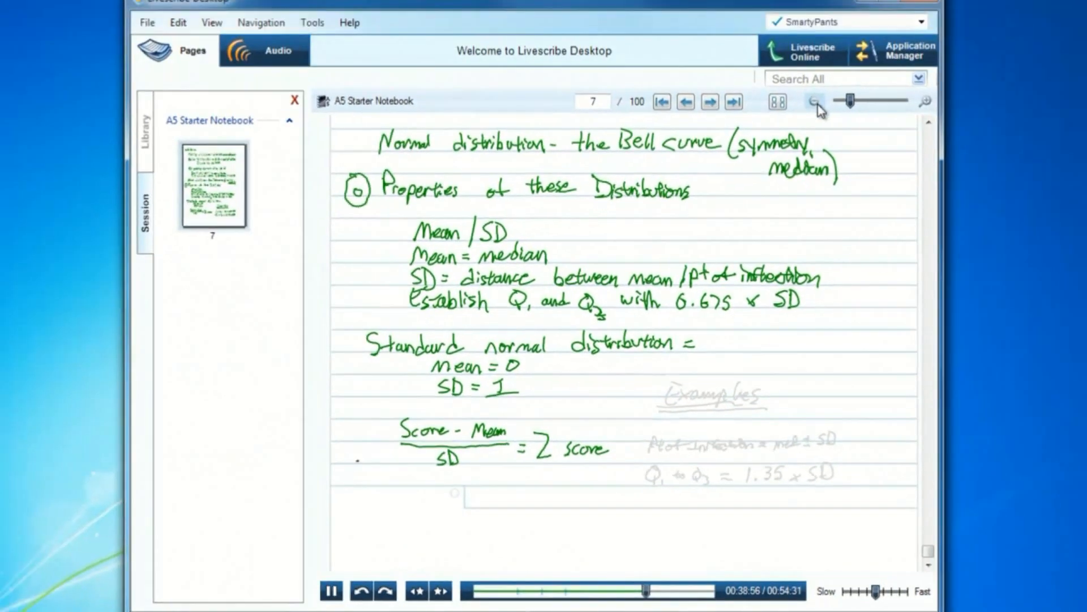
Choose Send Page 7 to Computer to reach the send-to-computer dialog
right_click(214, 184)
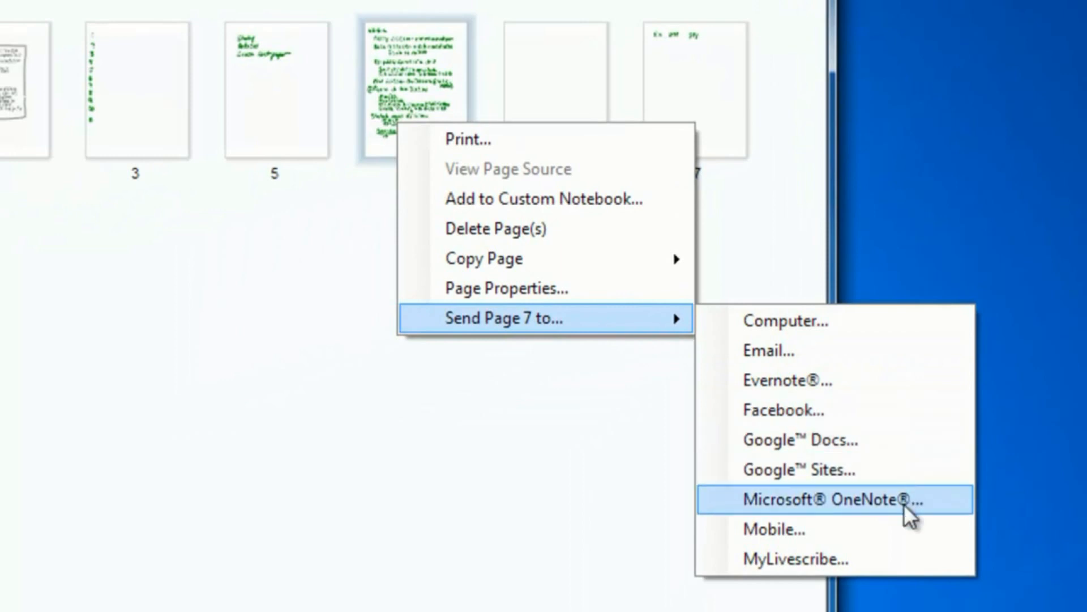
mouse_move(901, 350)
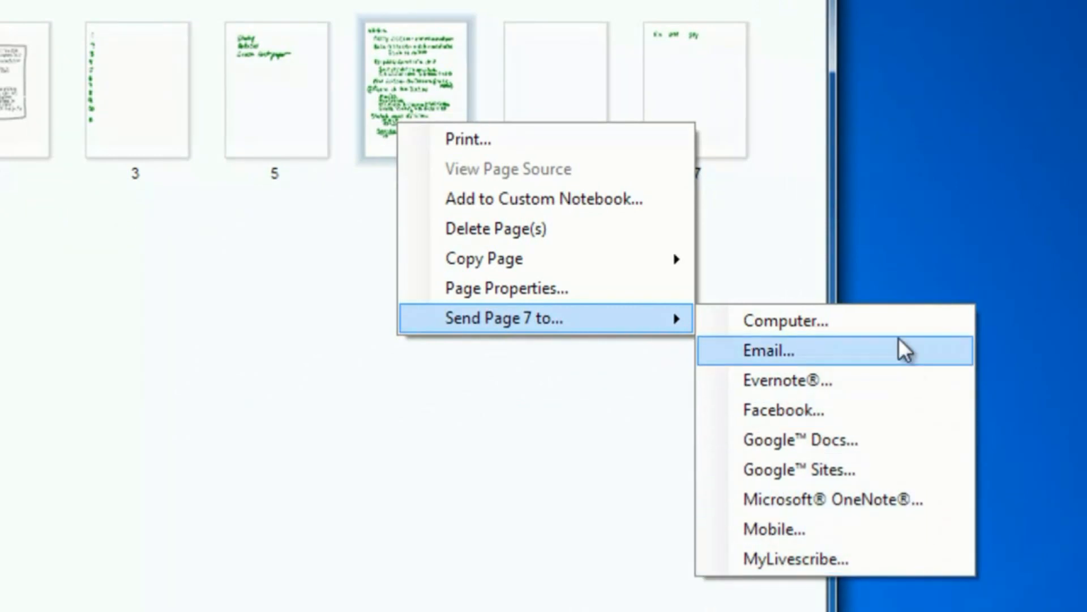
left_click(768, 350)
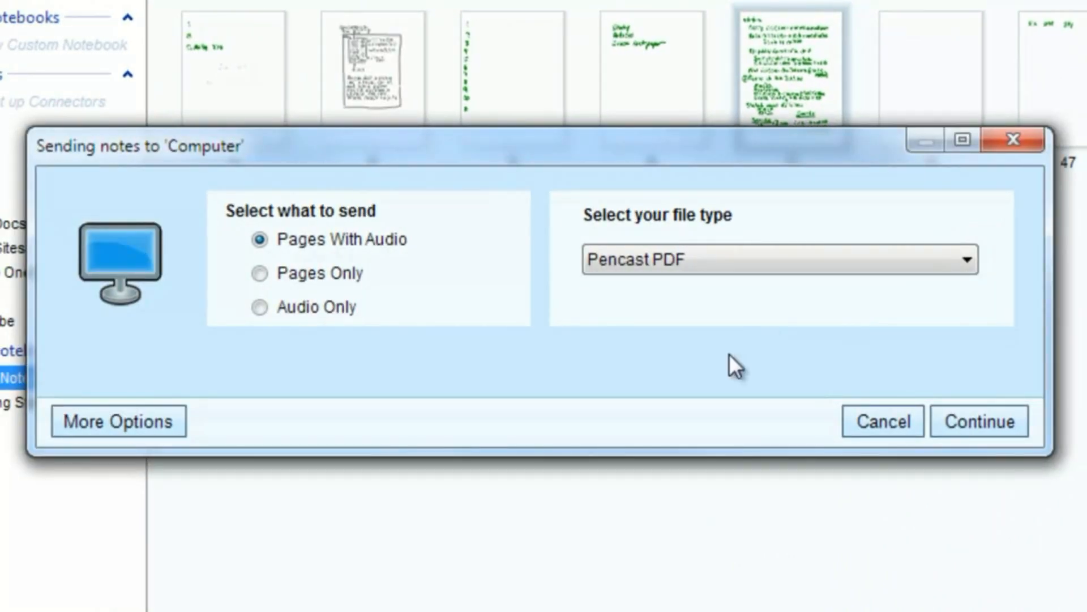
mouse_move(259, 239)
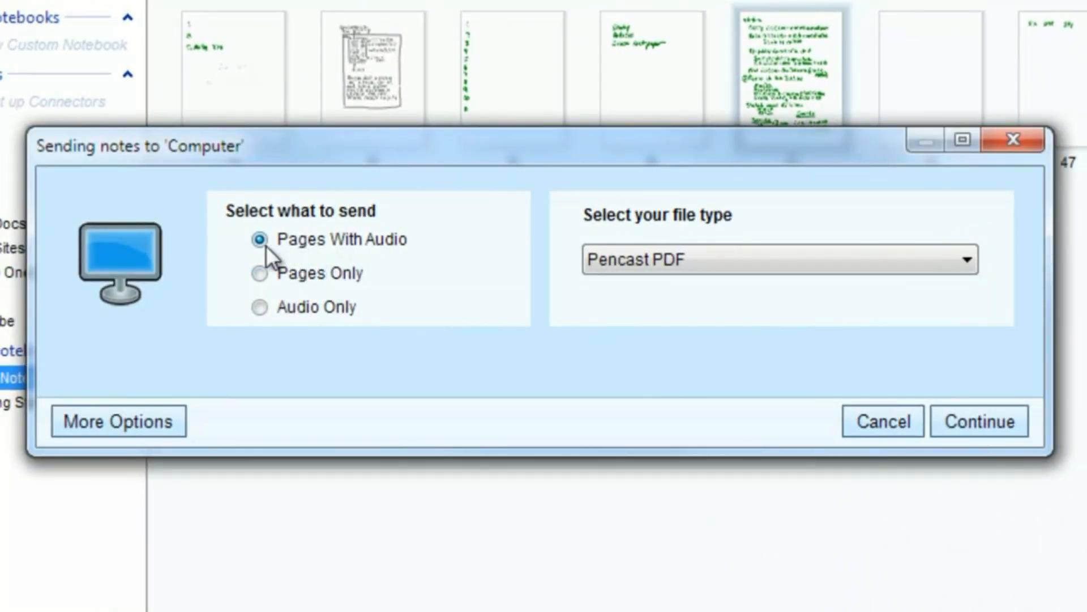
Export page 7 as Pages With Audio in Pencast PDF format and run the export to completion
left_click(259, 273)
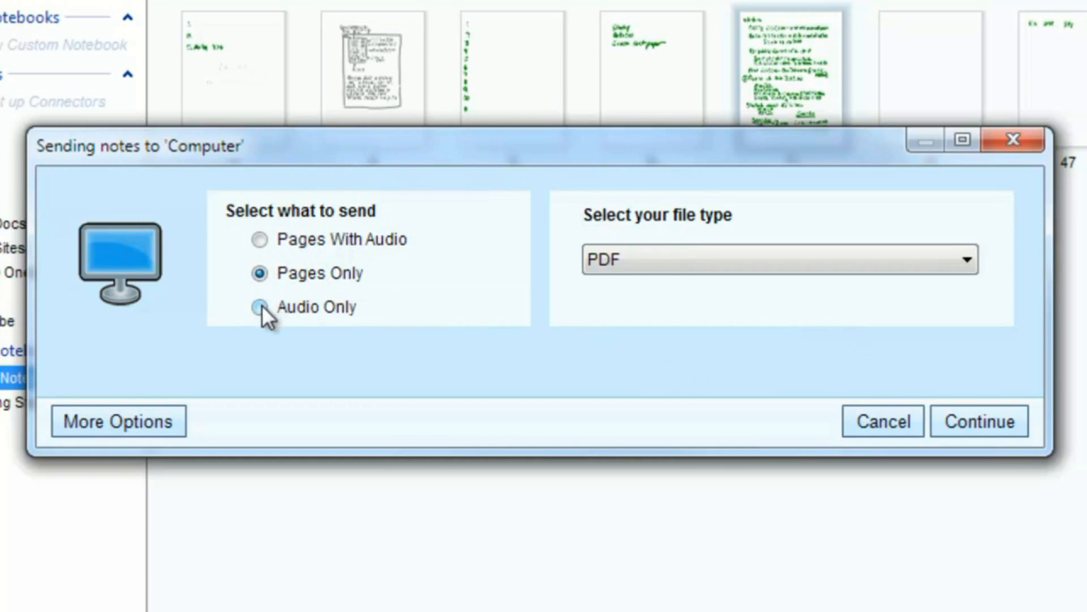
left_click(261, 307)
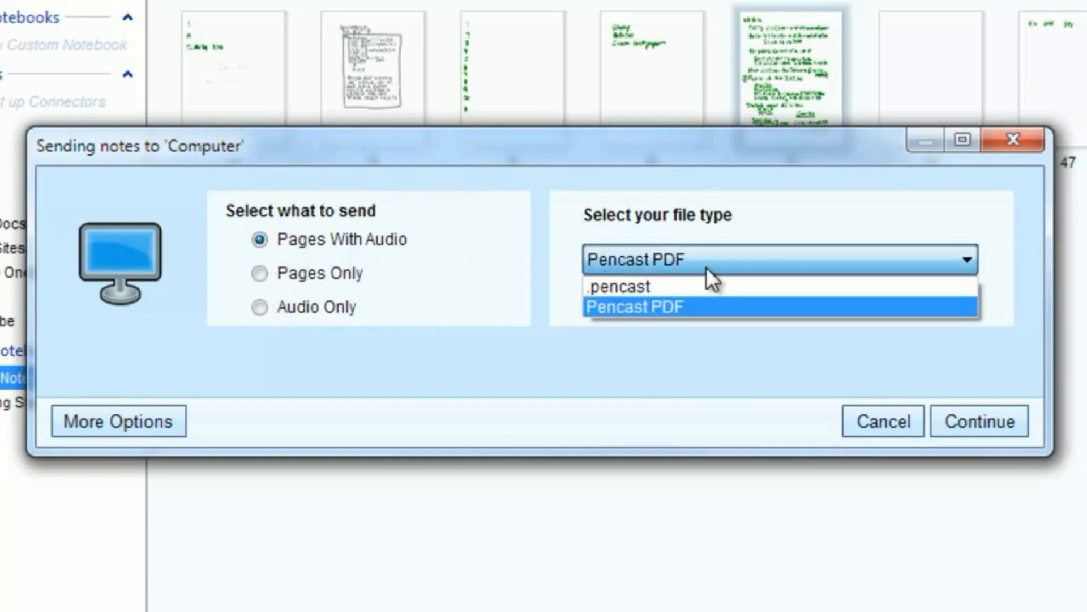
mouse_move(652, 326)
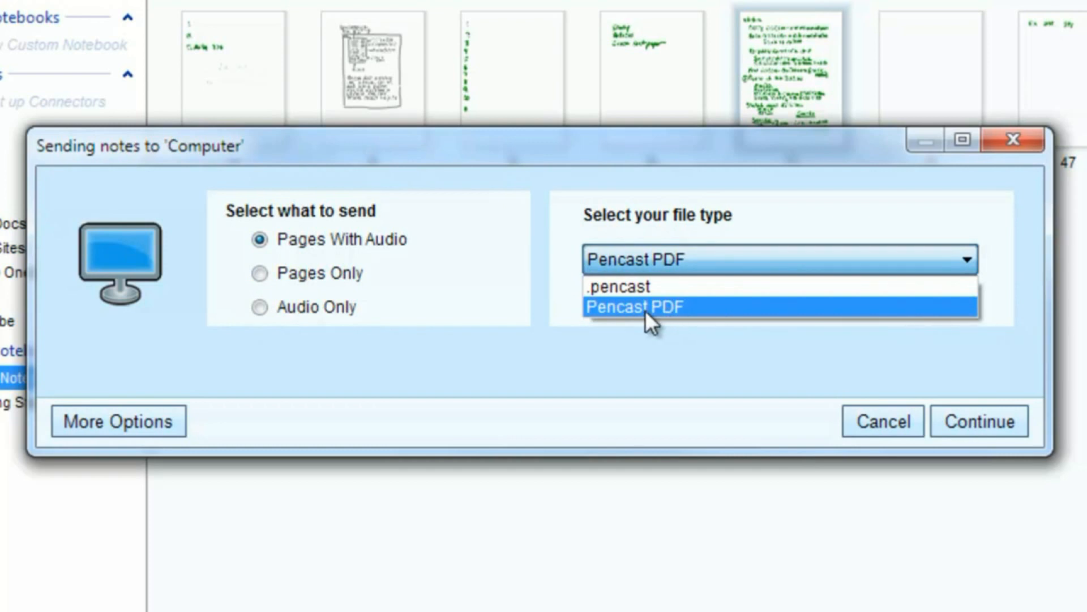
left_click(632, 307)
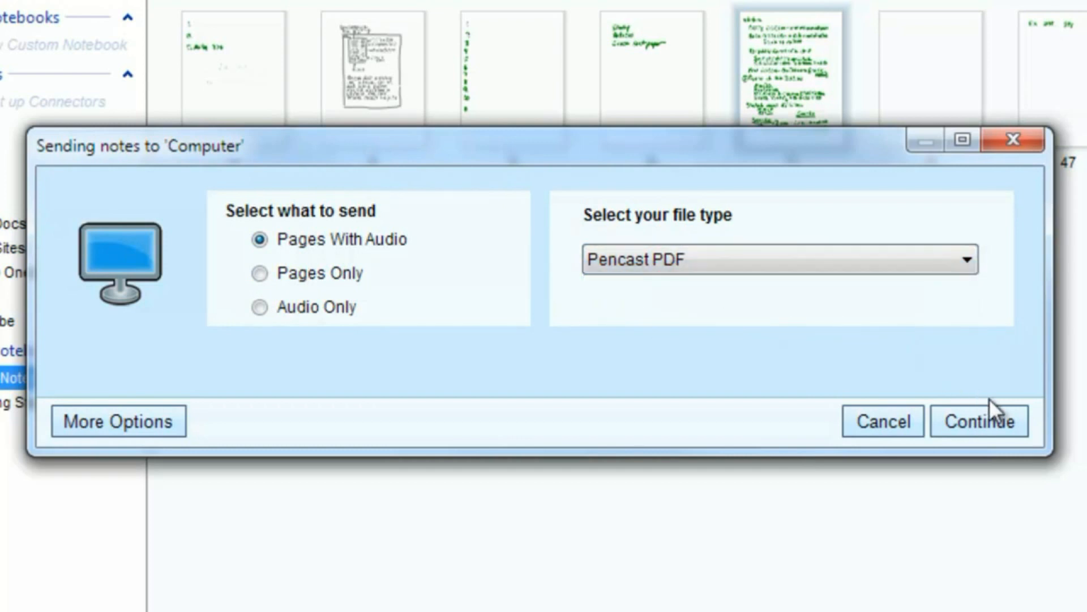
left_click(978, 421)
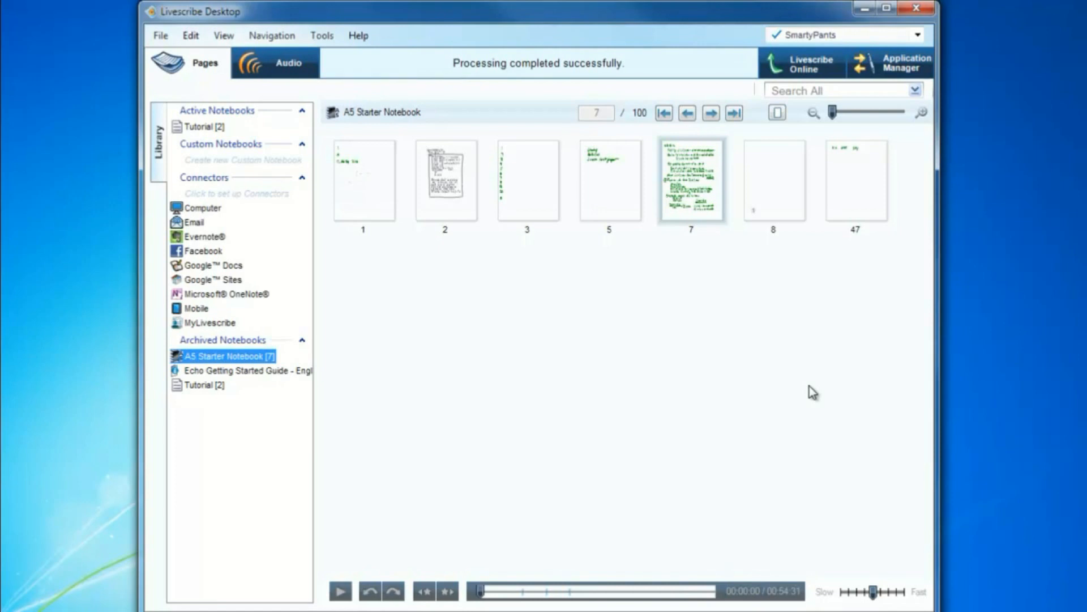
Open the exported page 7 Pencast PDF in Adobe Reader and start playback from an early point
double_click(690, 180)
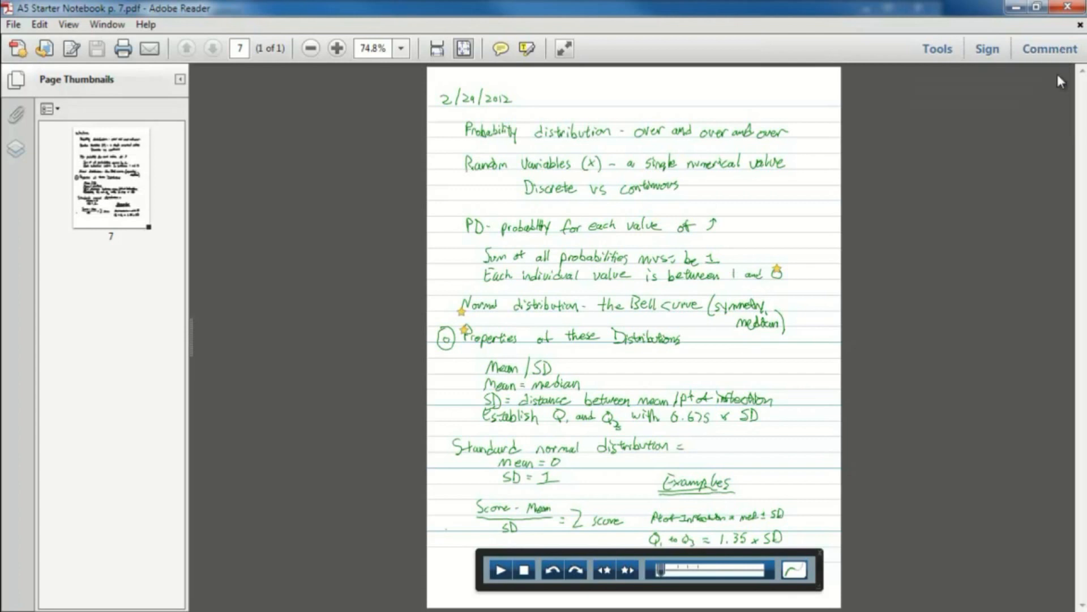
mouse_move(910, 552)
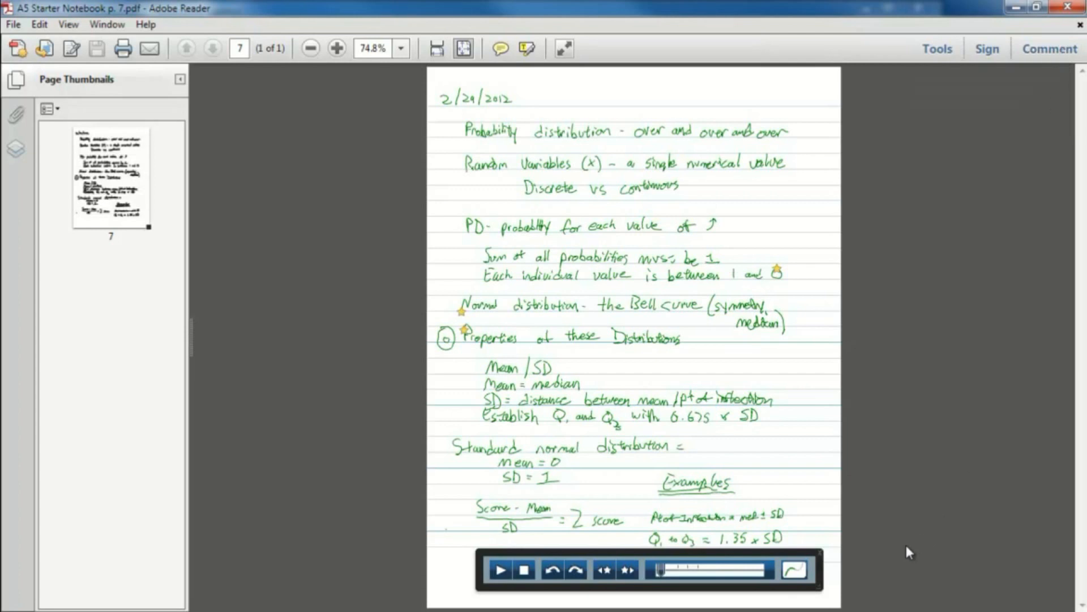
mouse_move(759, 578)
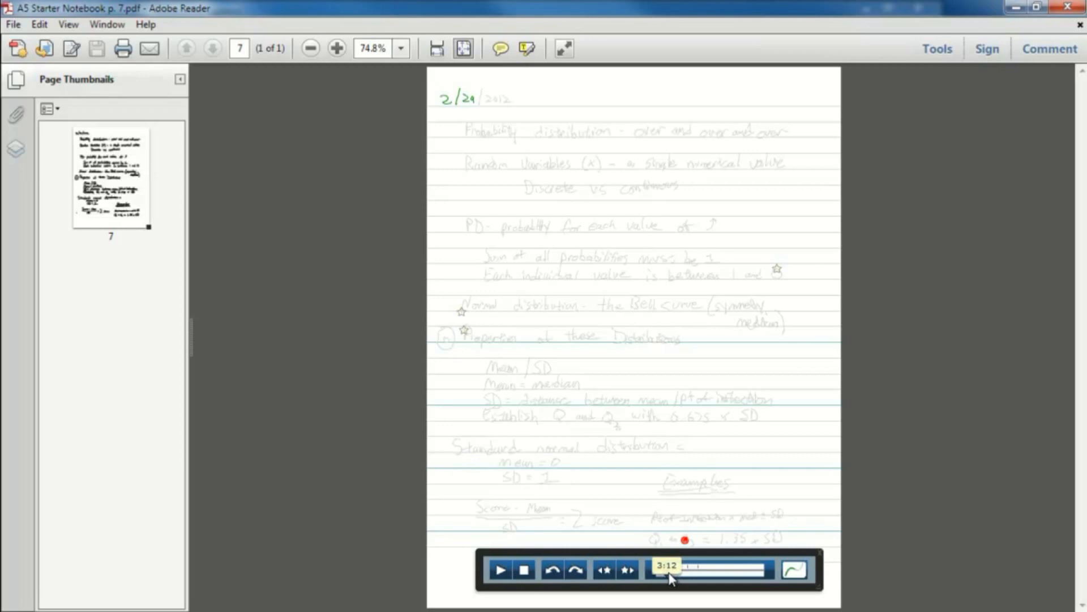
left_click(499, 570)
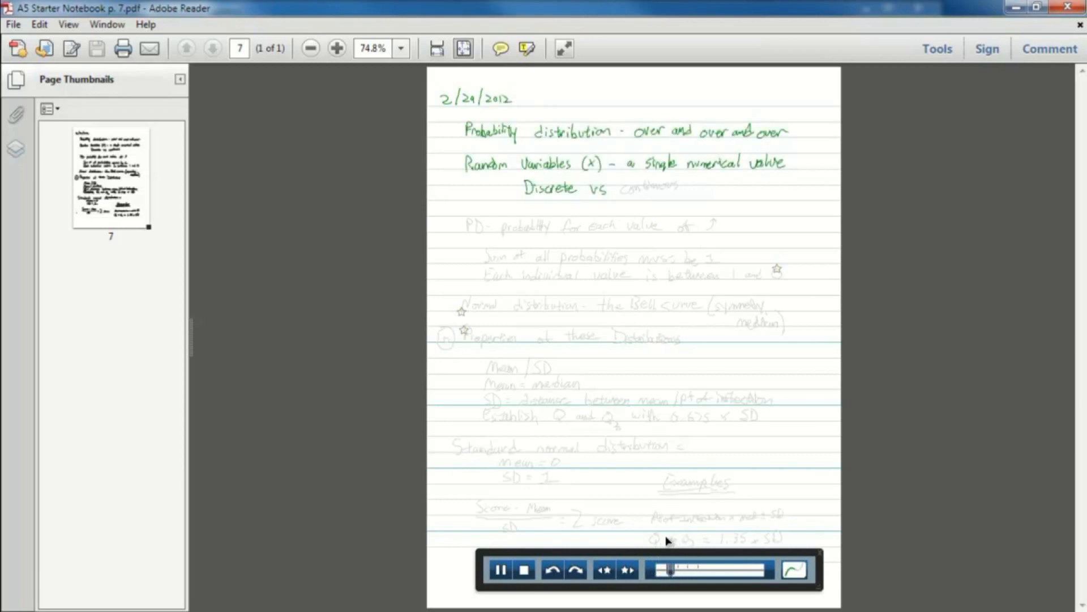
mouse_move(632, 306)
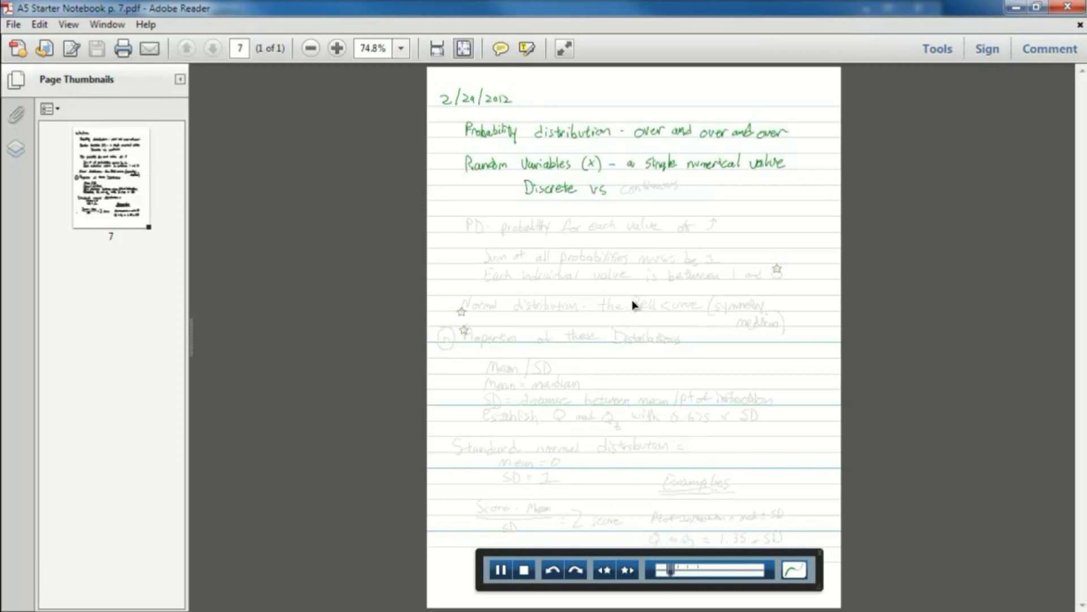